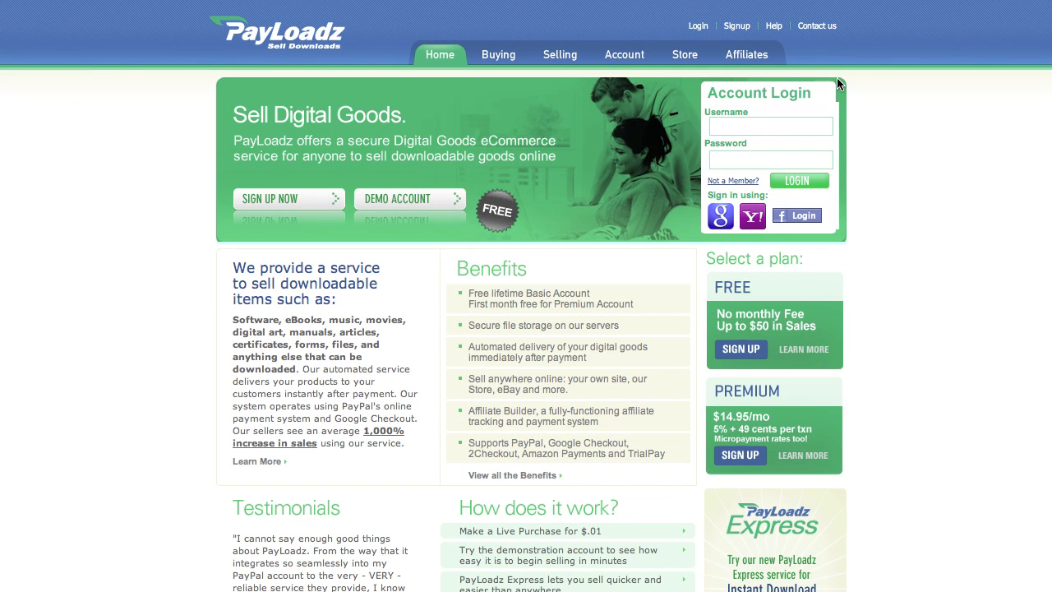
mouse_move(735, 28)
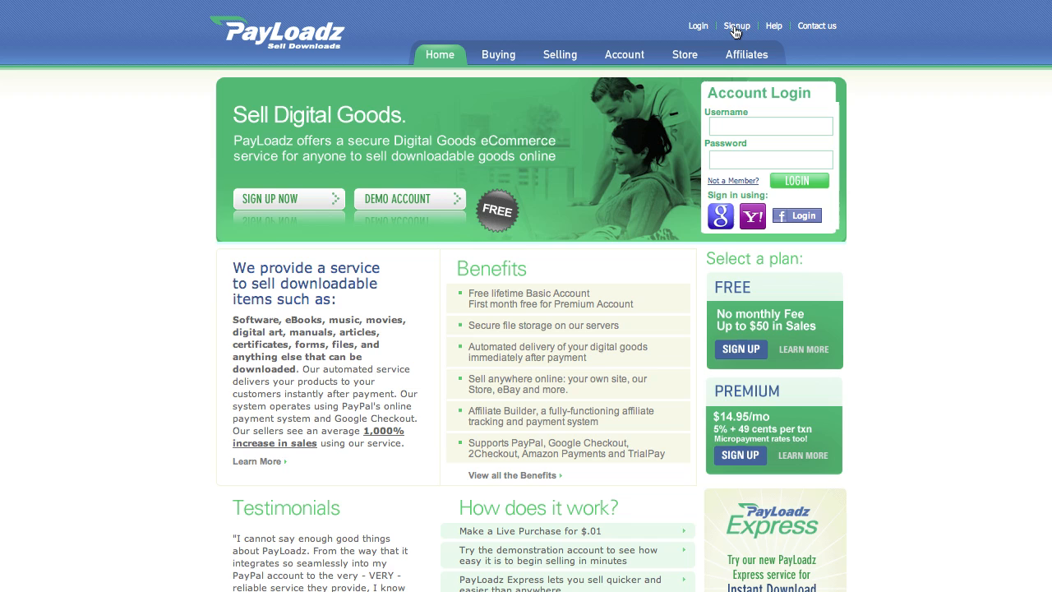
Open the Signup registration form from the home page's top links.
click(736, 25)
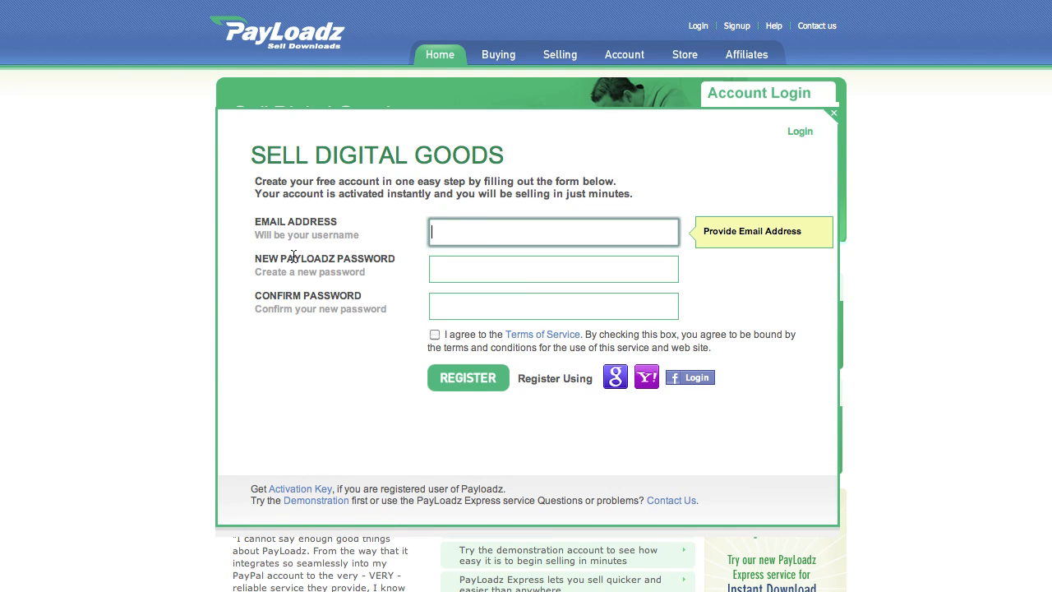
mouse_move(477, 276)
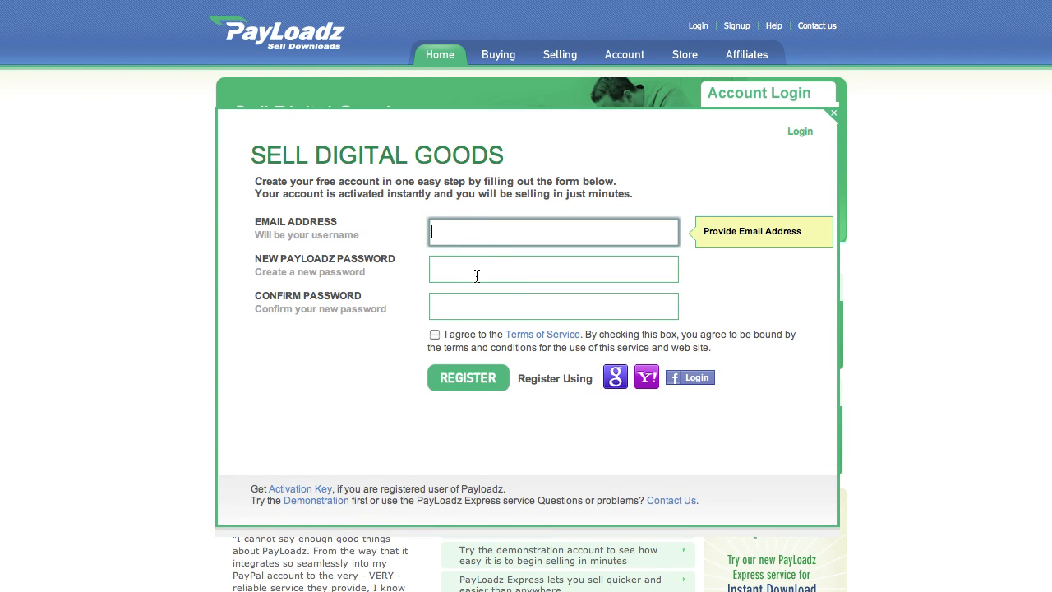
mouse_move(456, 341)
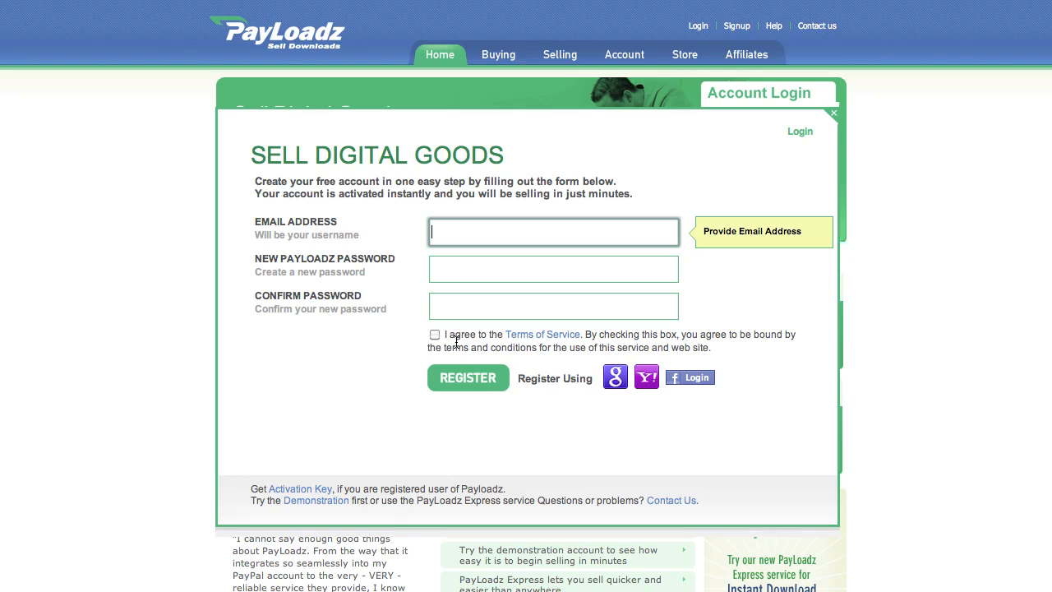
mouse_move(594, 457)
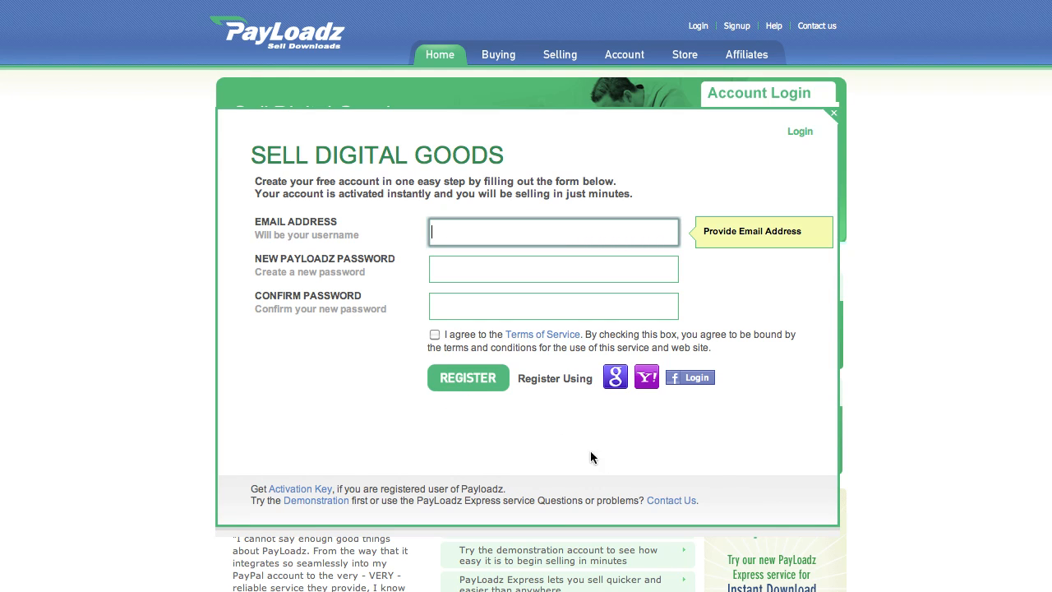
mouse_move(626, 383)
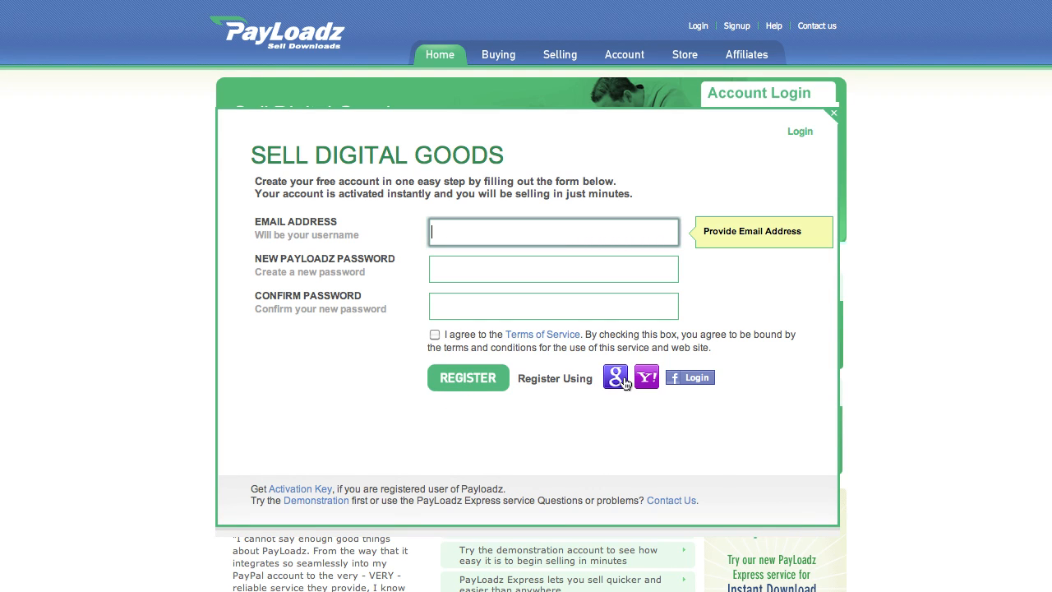
mouse_move(842, 113)
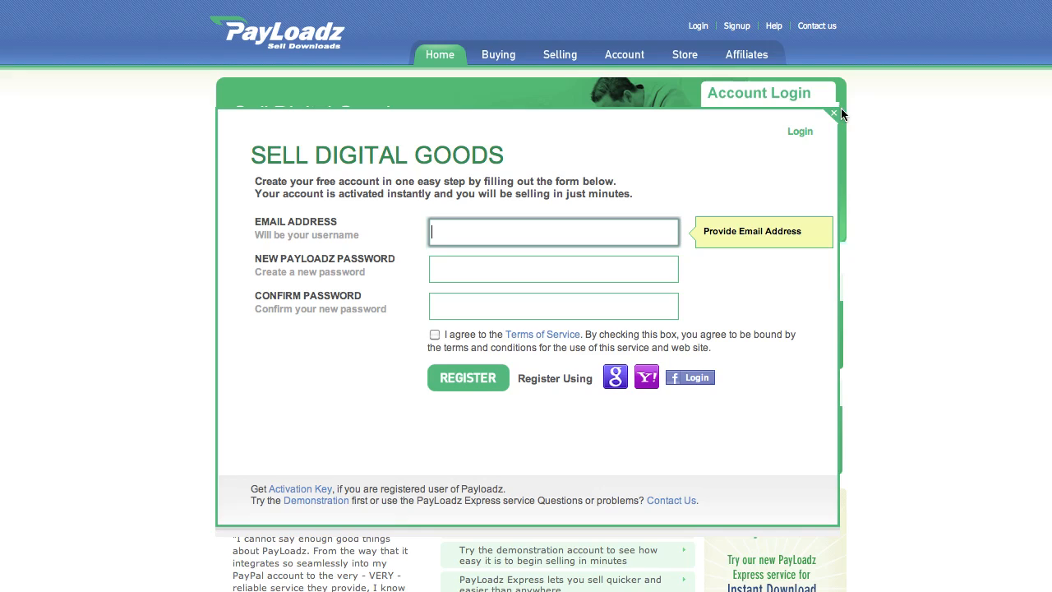
Close the registration popup to reveal the Account Home Product Summary.
click(833, 113)
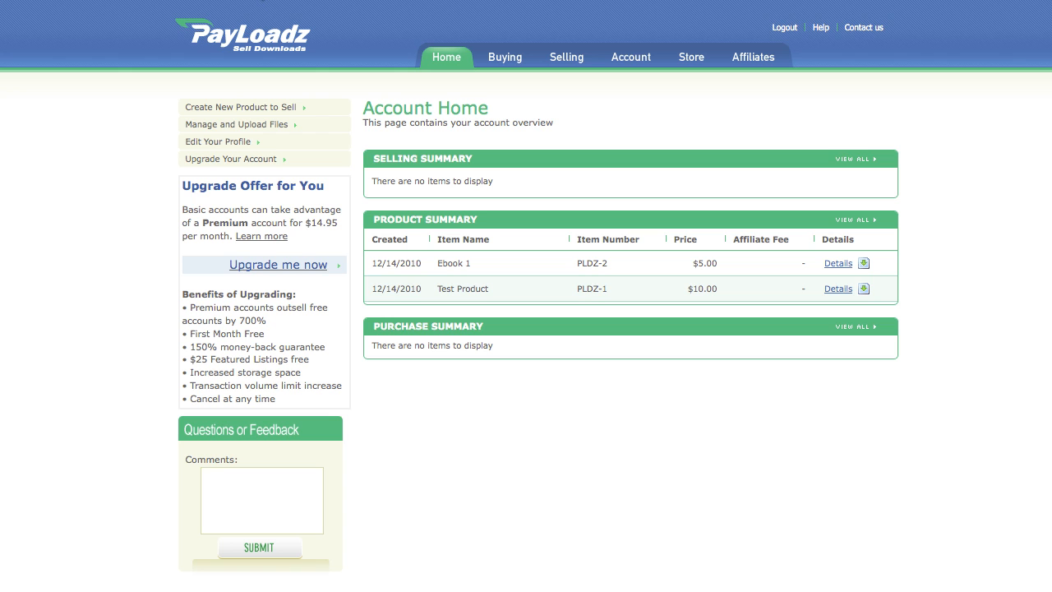
mouse_move(117, 208)
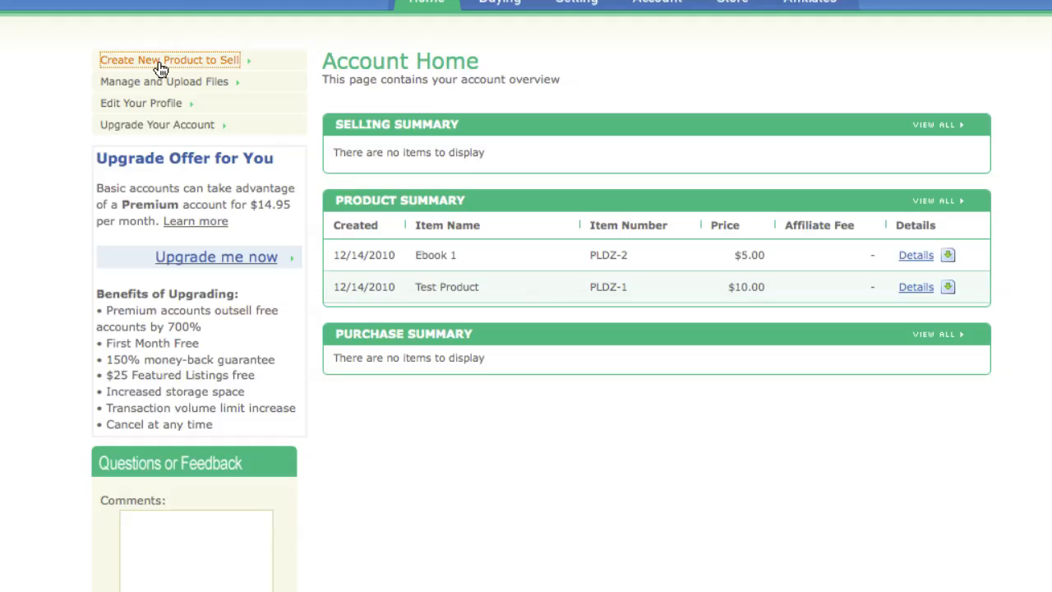
Start a new product, enter 'Windows E' in the form, and submit it.
click(169, 59)
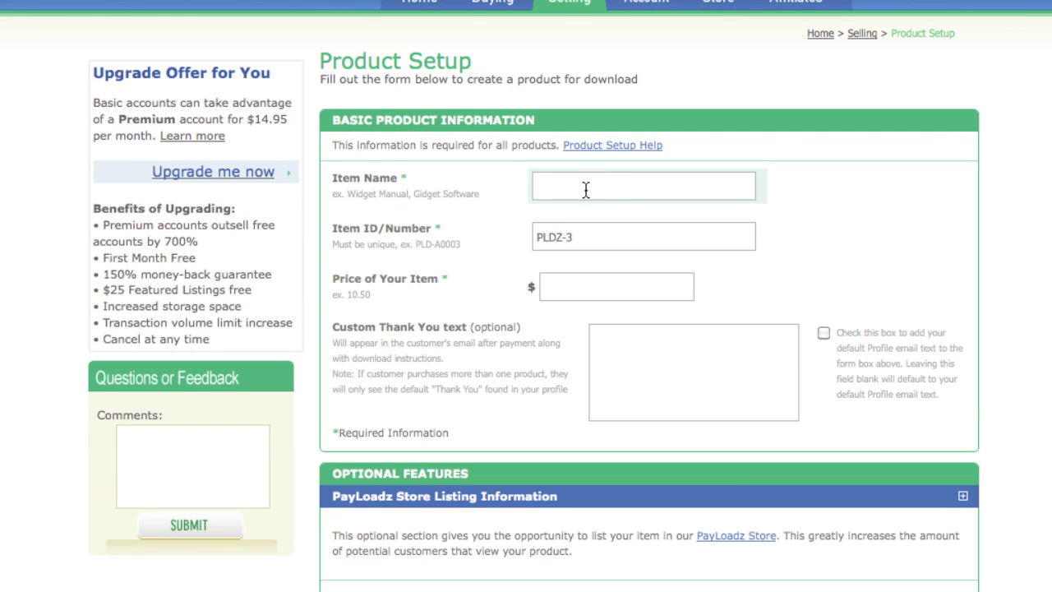
click(644, 185)
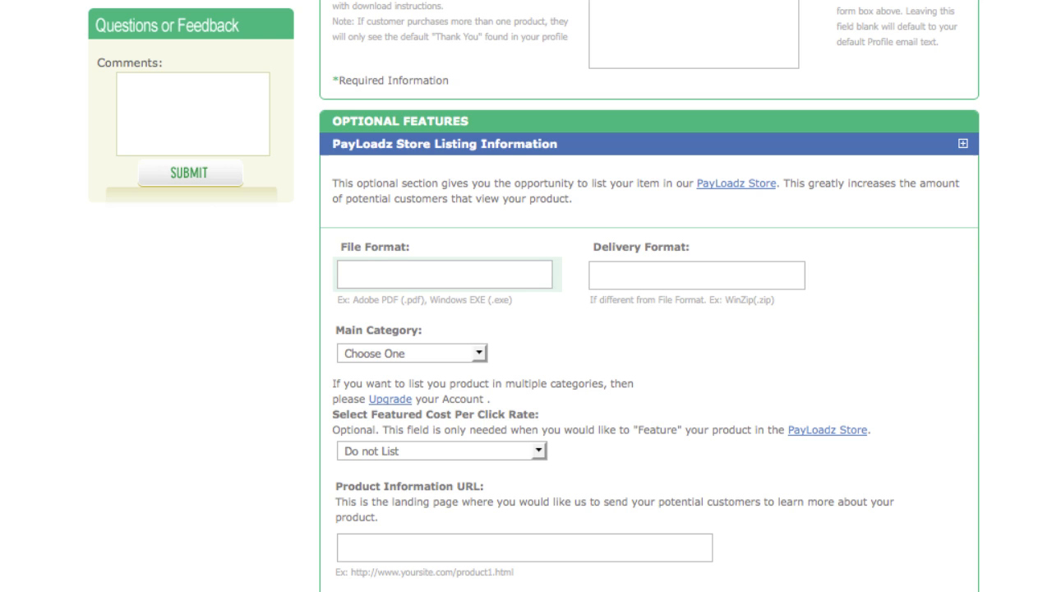
text(Windows EXE)
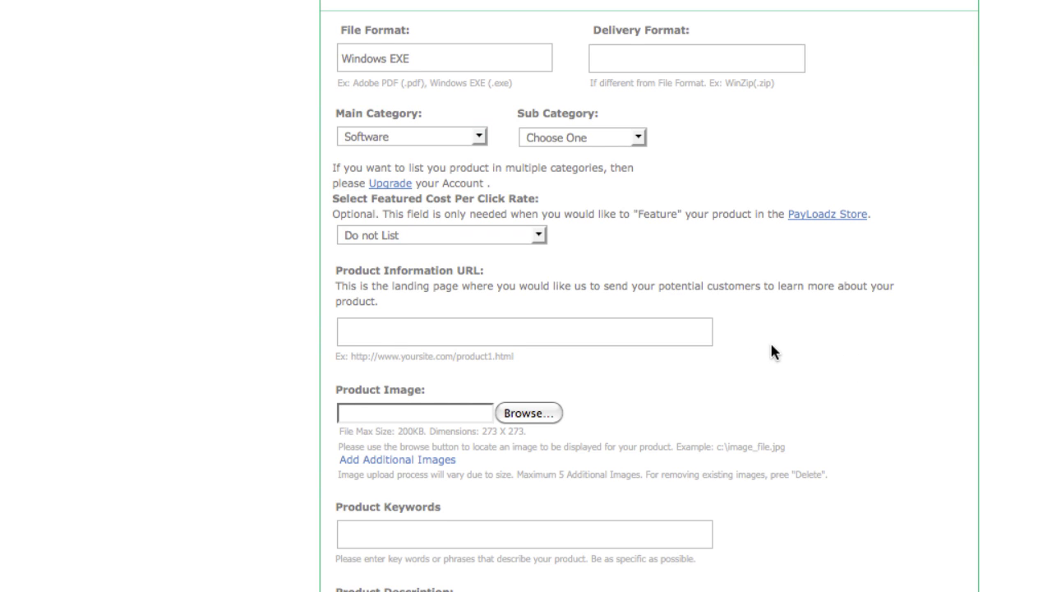
scroll(down, 3)
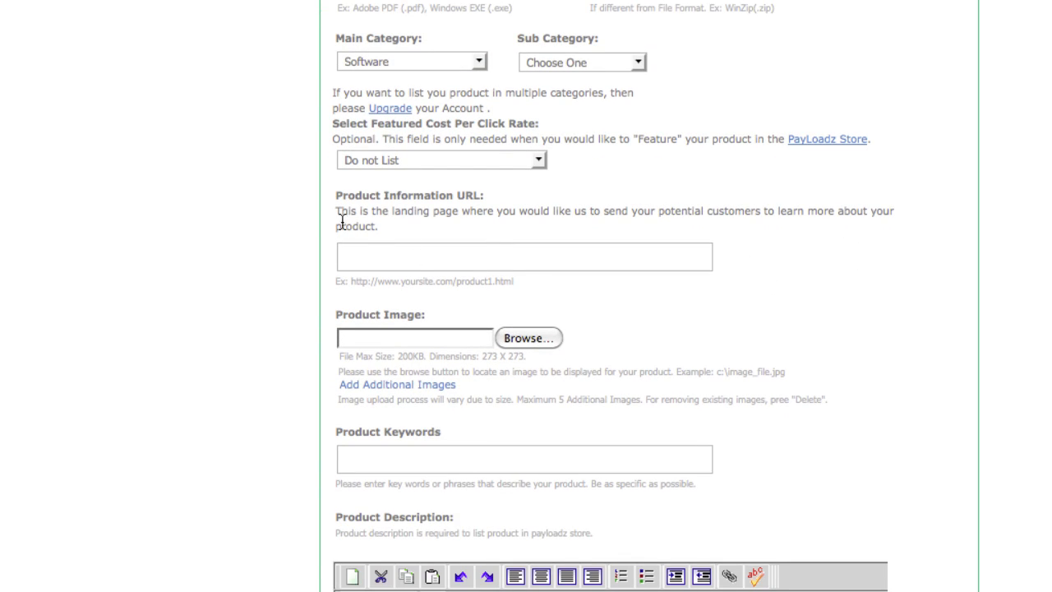
mouse_move(418, 331)
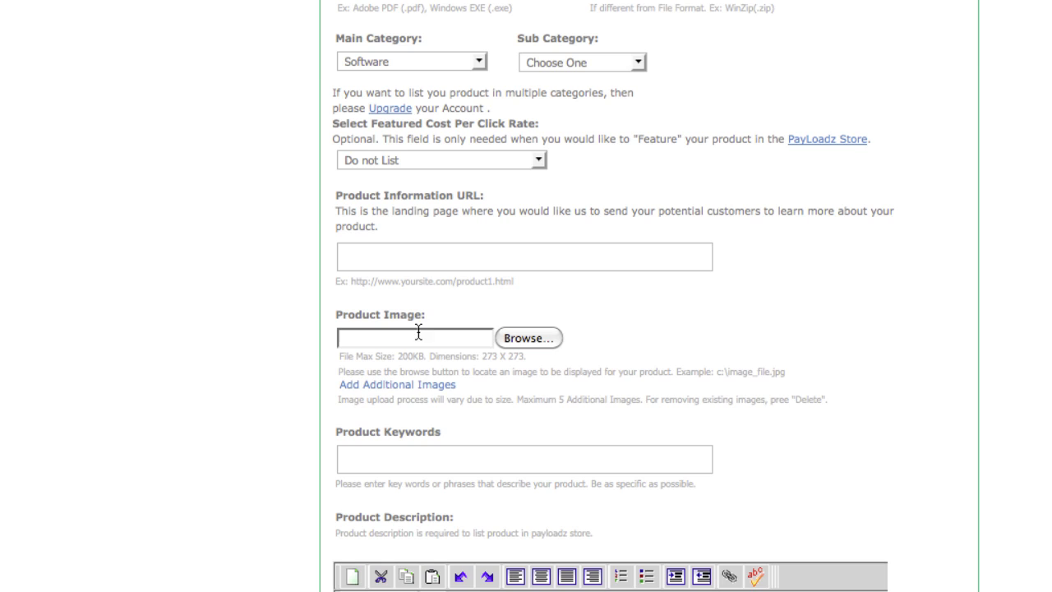
scroll(down, 3)
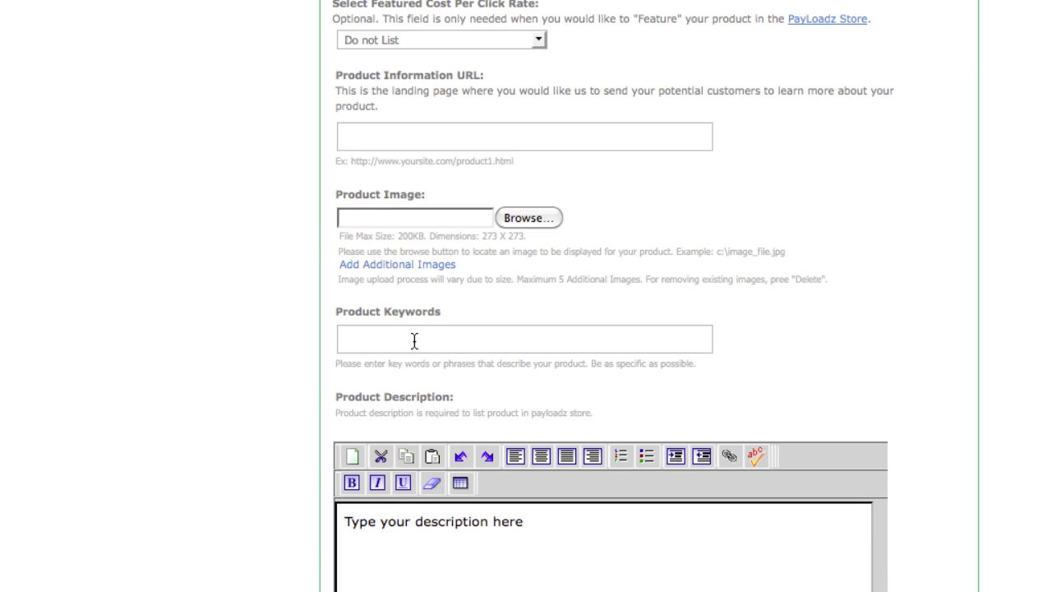
scroll(down, 3)
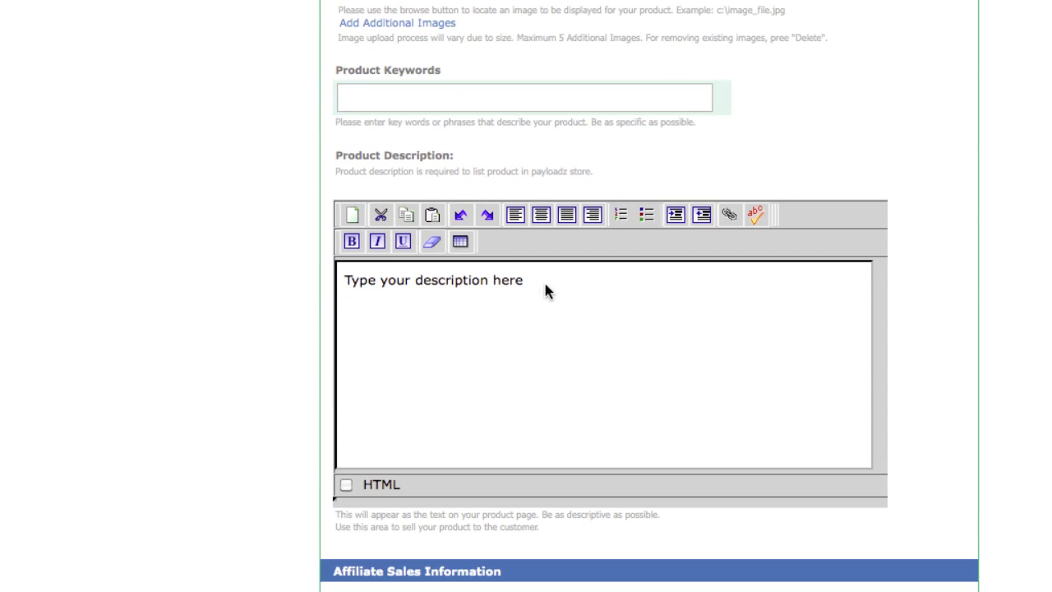
scroll(down, 3)
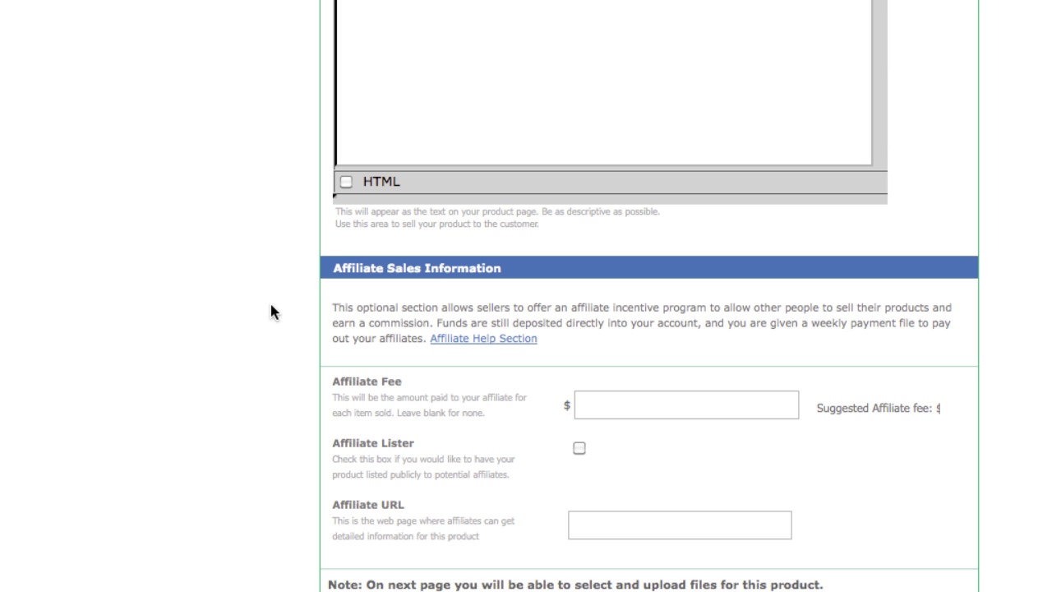
scroll(down, 3)
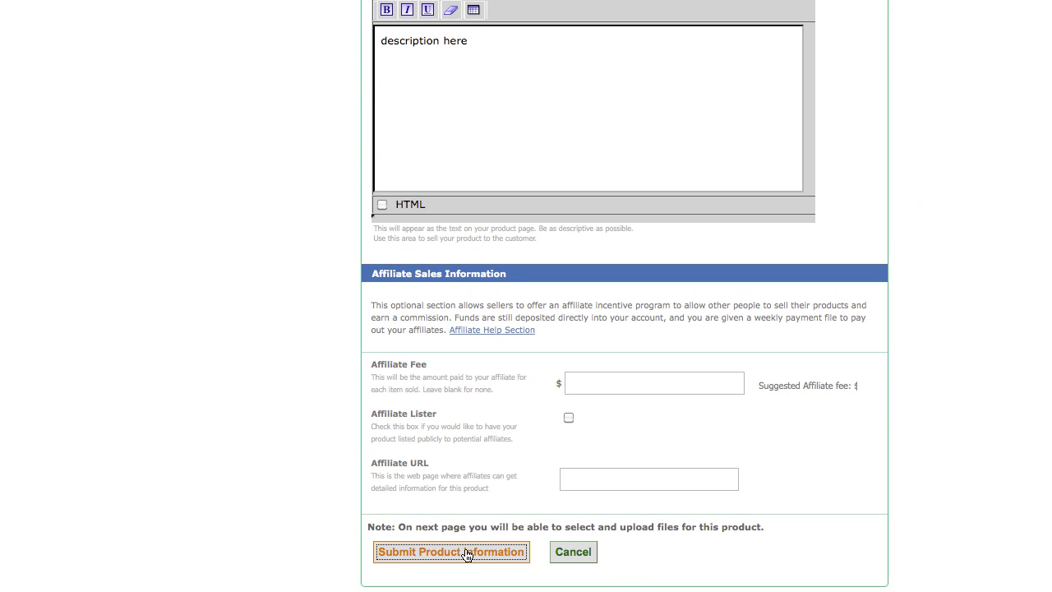
click(450, 552)
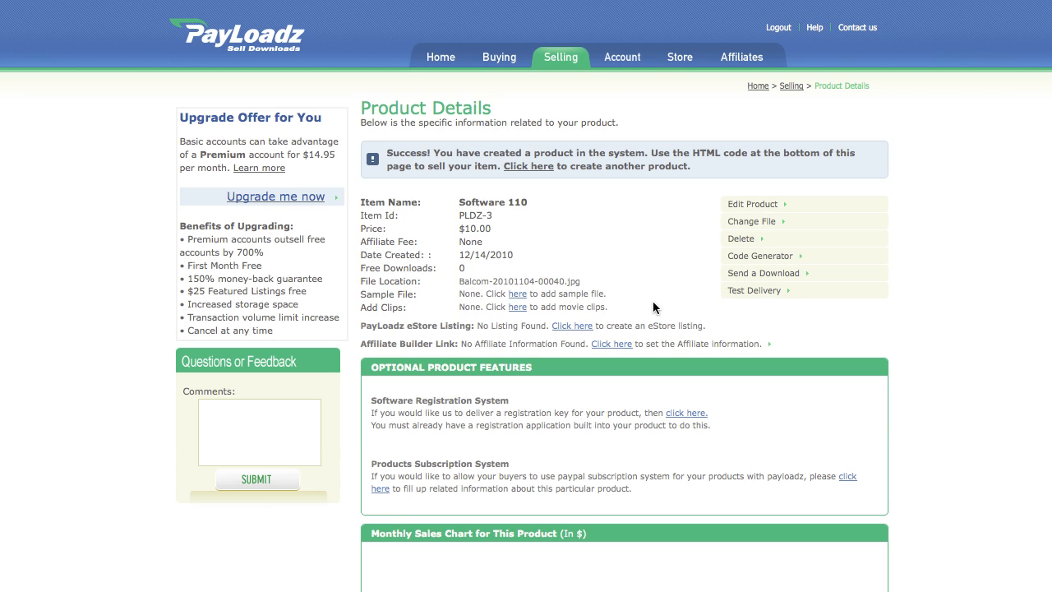
mouse_move(420, 160)
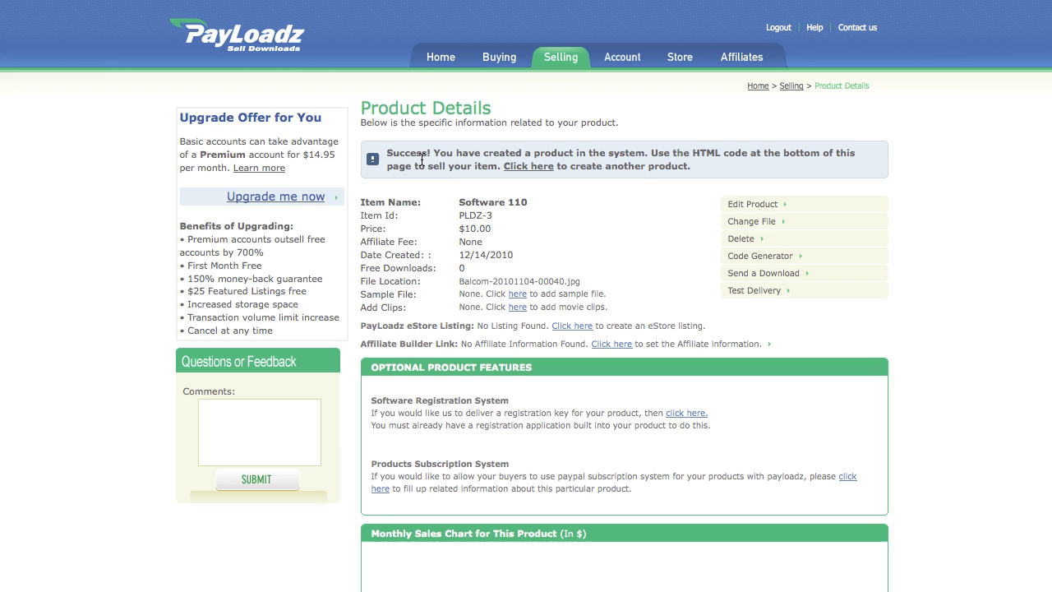
mouse_move(449, 181)
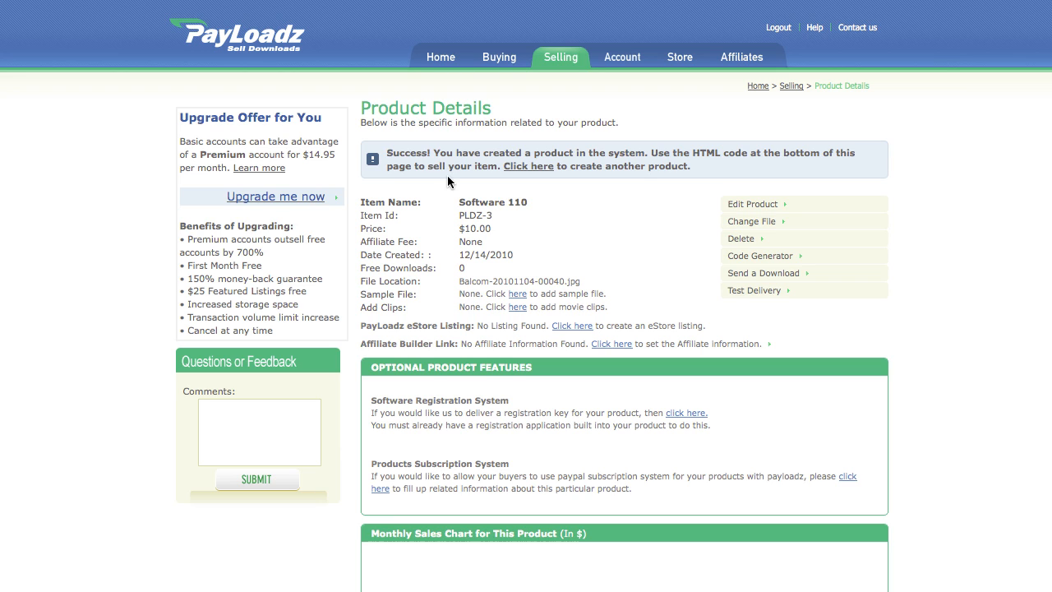
mouse_move(624, 253)
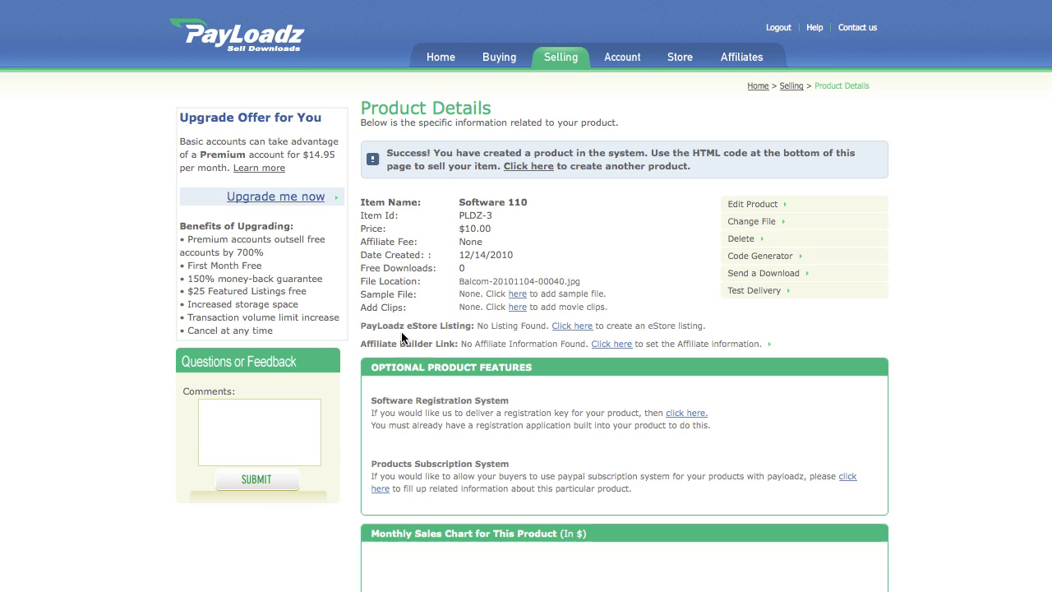
Review Software 110's details and follow the PayLoadz eStore Listing link.
scroll(down, 3)
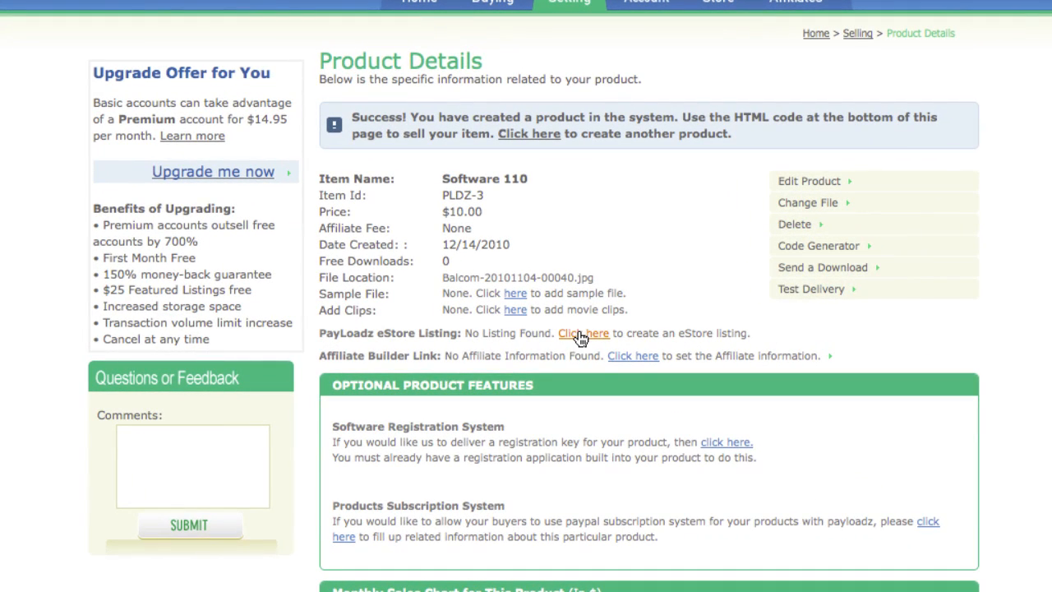
mouse_move(579, 338)
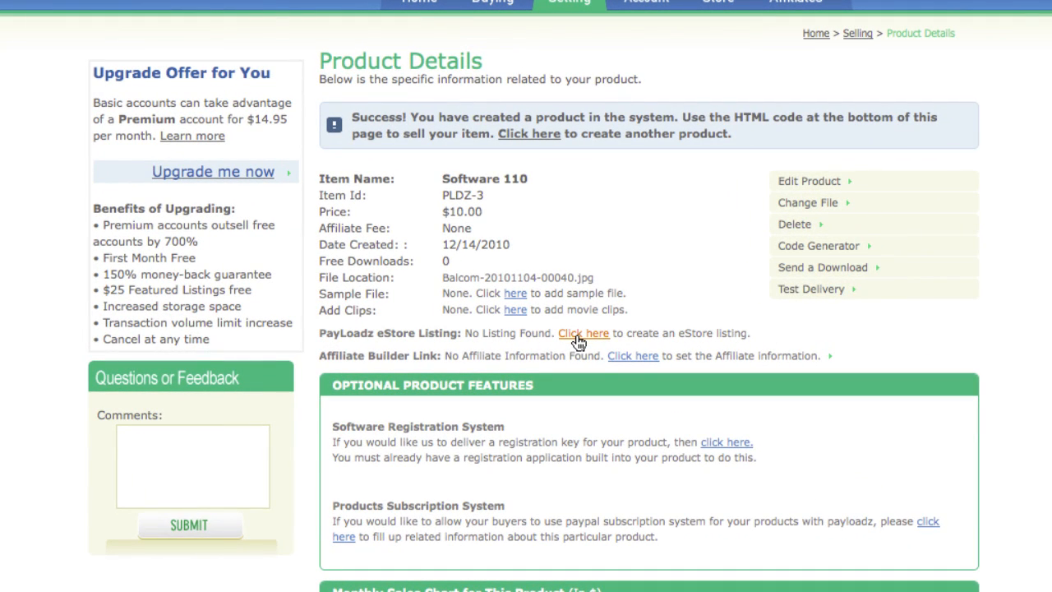
click(585, 333)
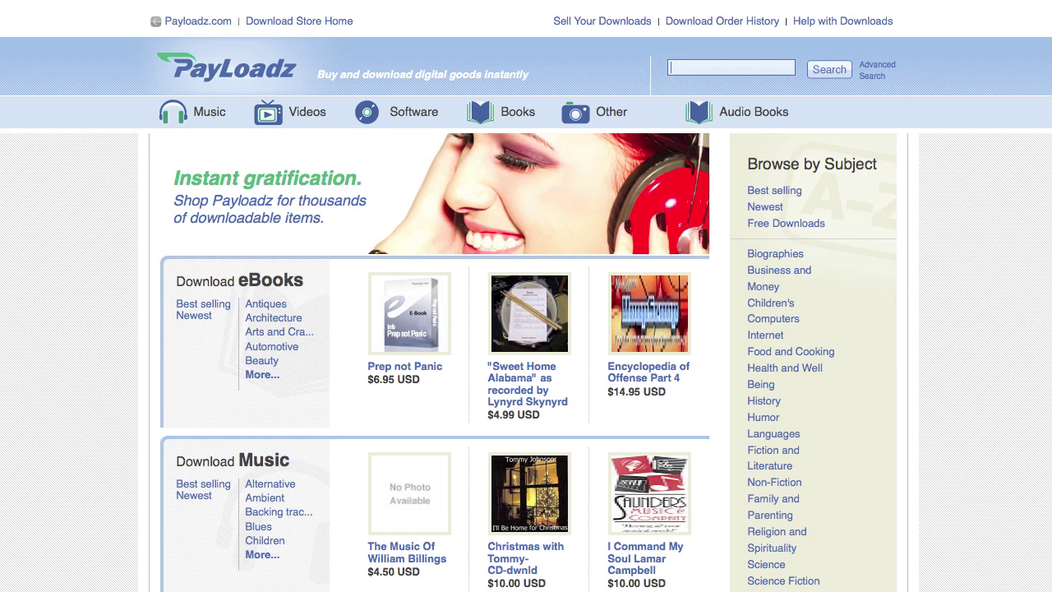
mouse_move(402, 44)
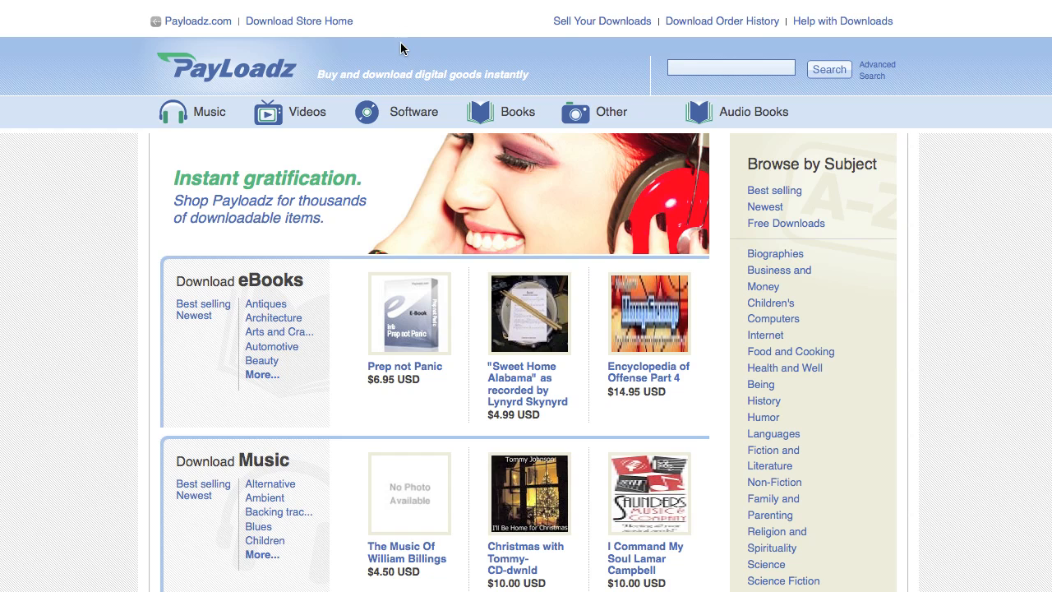
Show the store's Software category menu with Business, Games and Utilities.
click(414, 111)
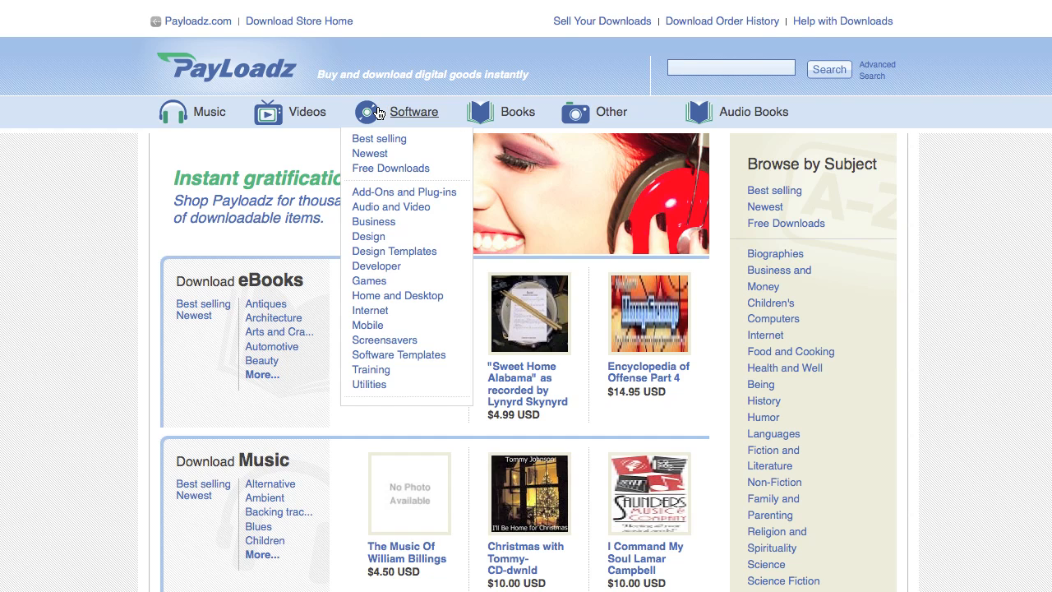
mouse_move(396, 286)
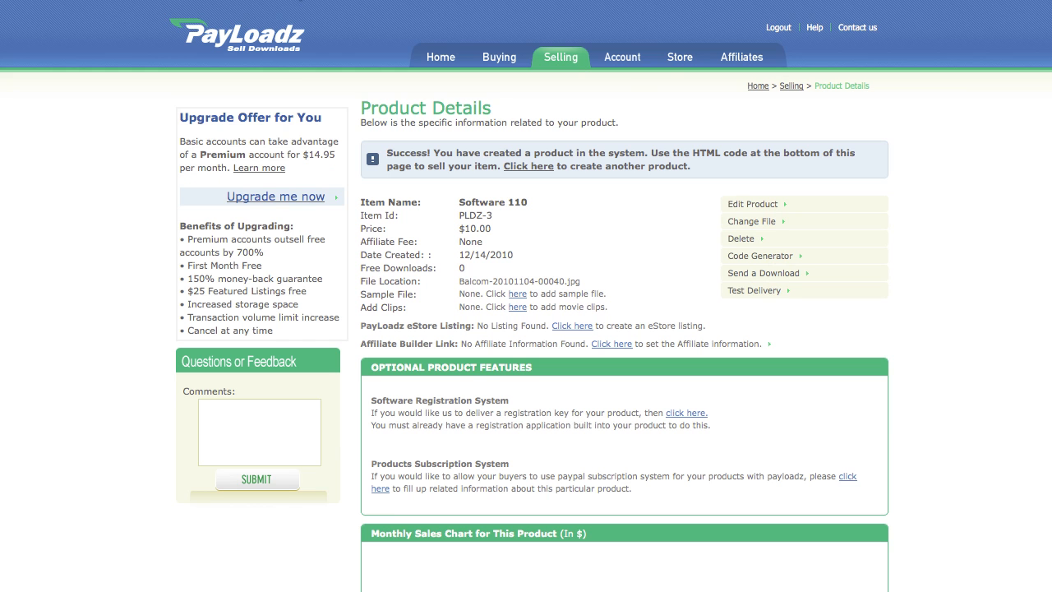
mouse_move(736, 440)
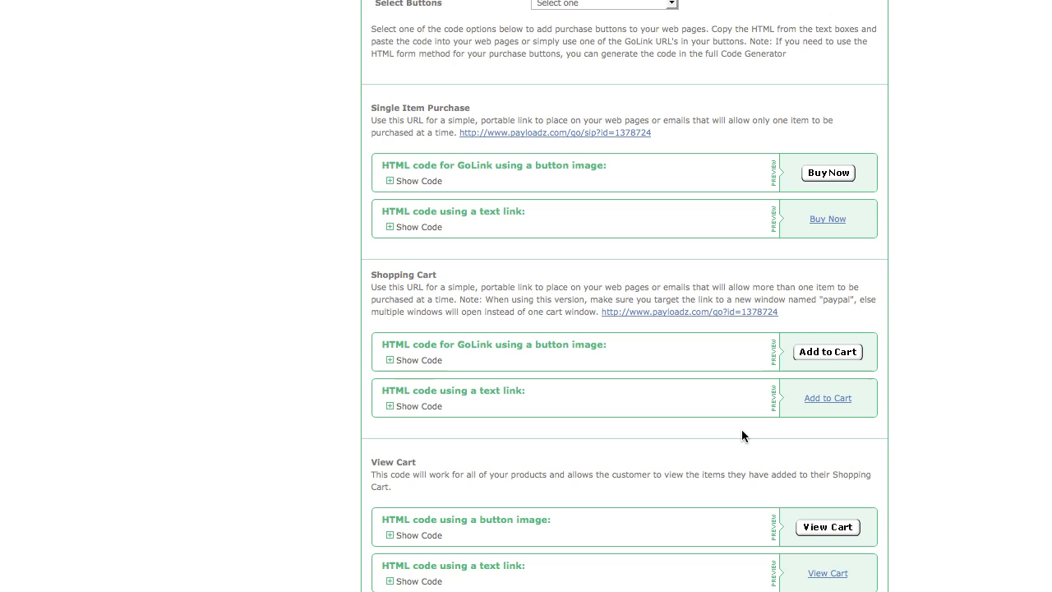
scroll(up, 3)
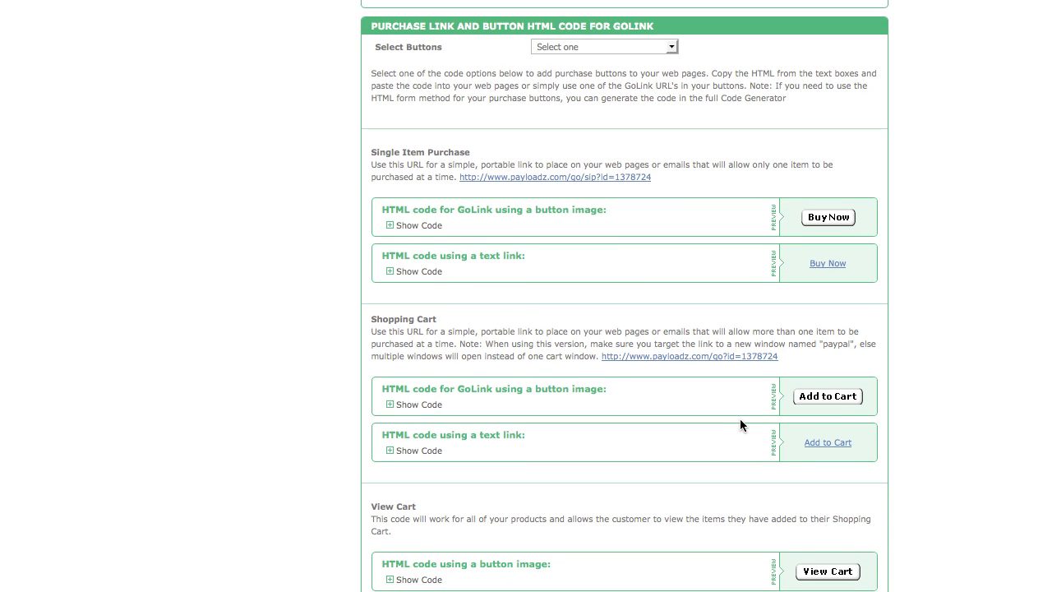
mouse_move(679, 378)
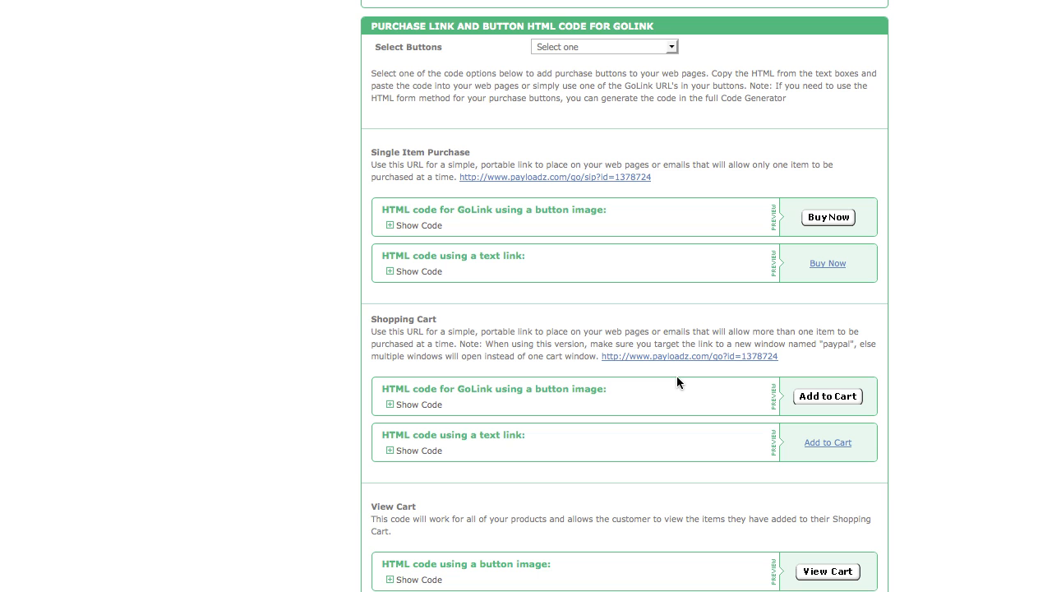
scroll(down, 3)
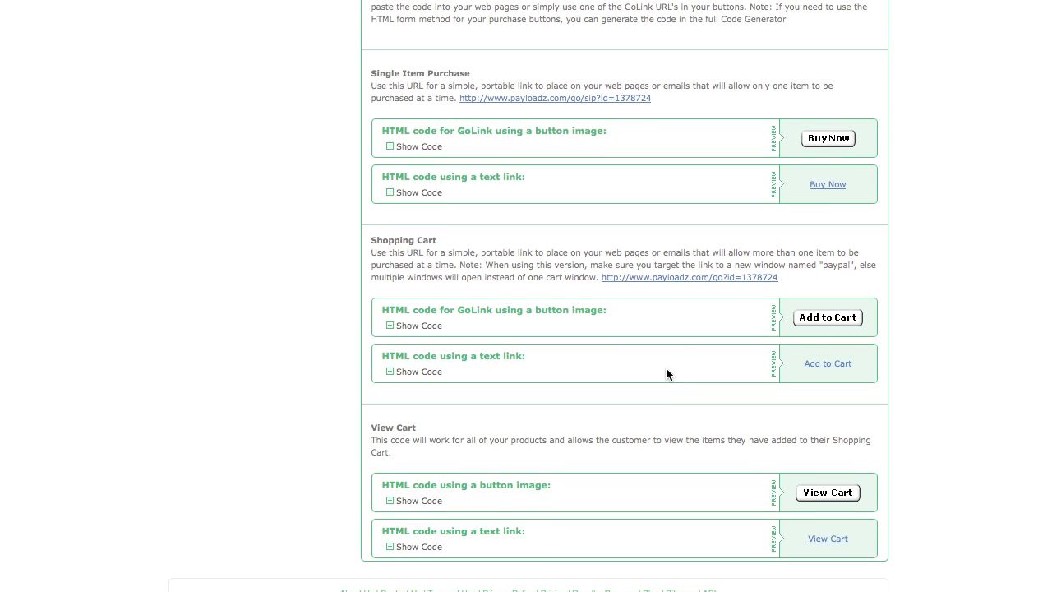
scroll(up, 3)
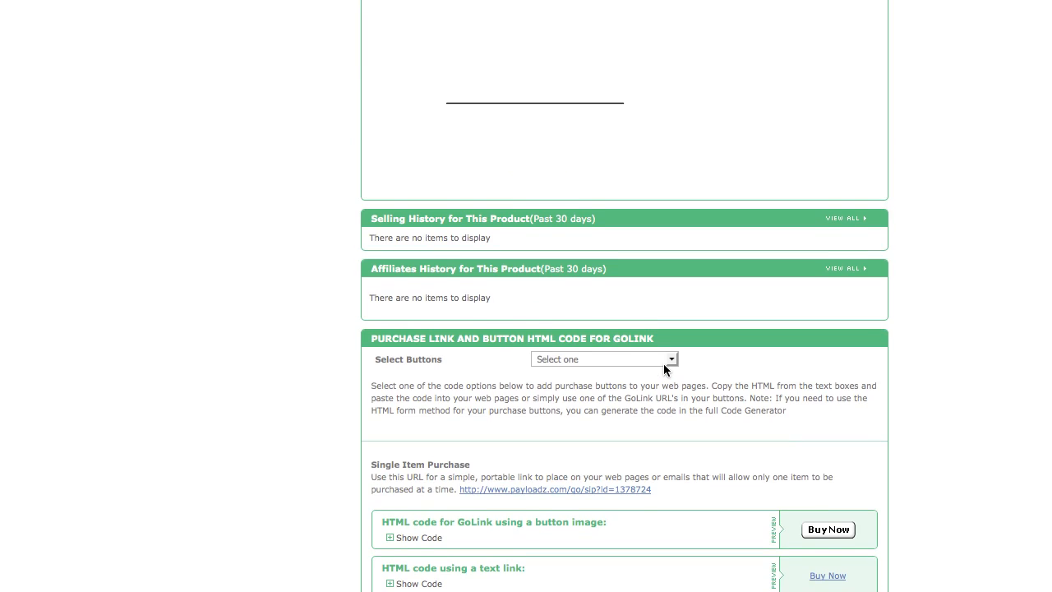
scroll(up, 3)
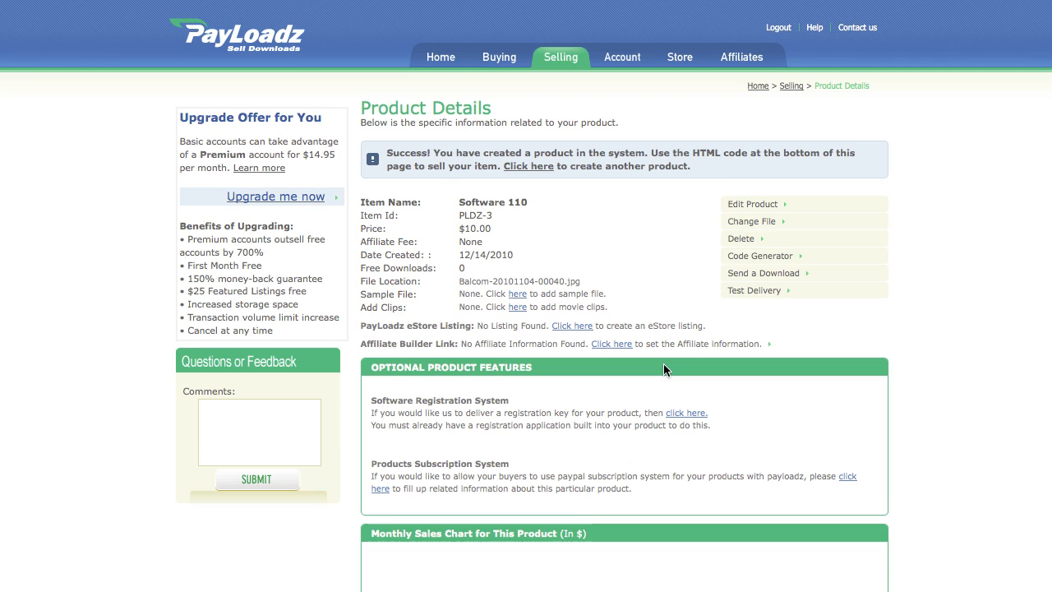